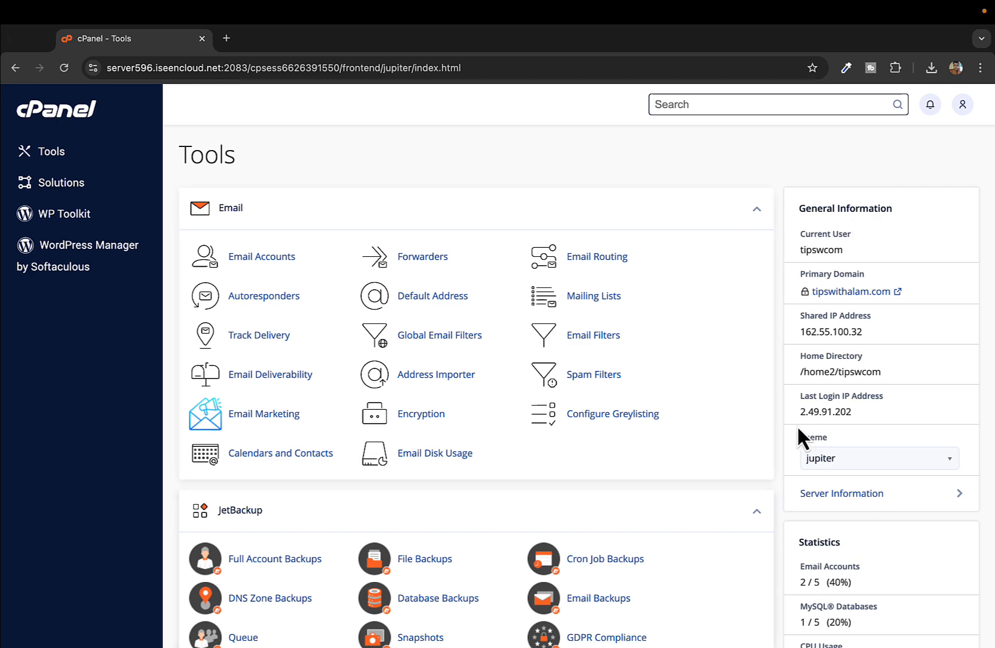
Step: Locate the Security section and enter the SSL/TLS manager
scroll(down, 3)
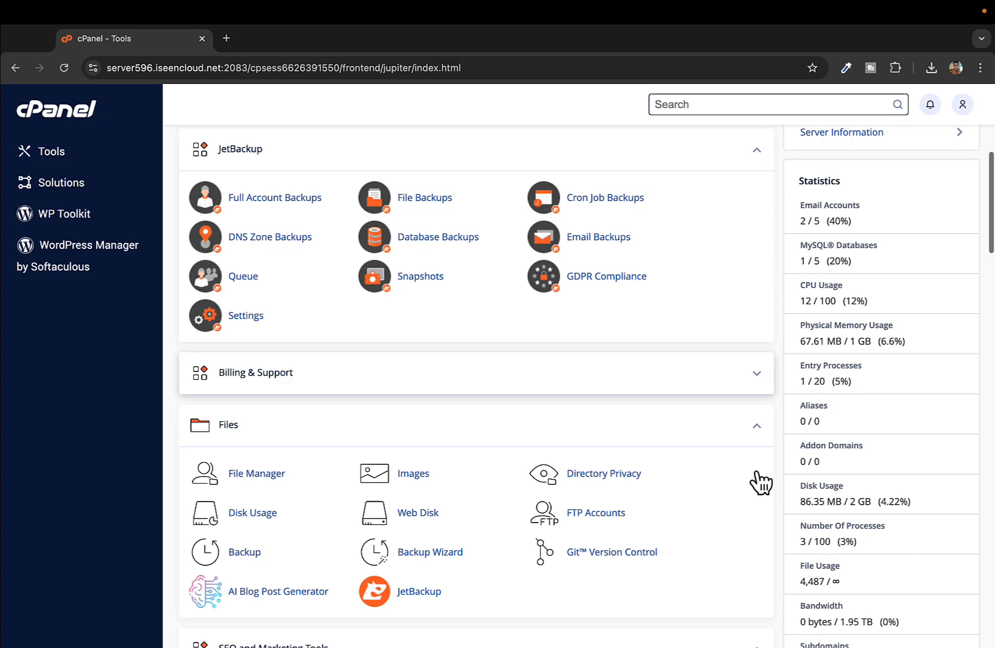
scroll(down, 3)
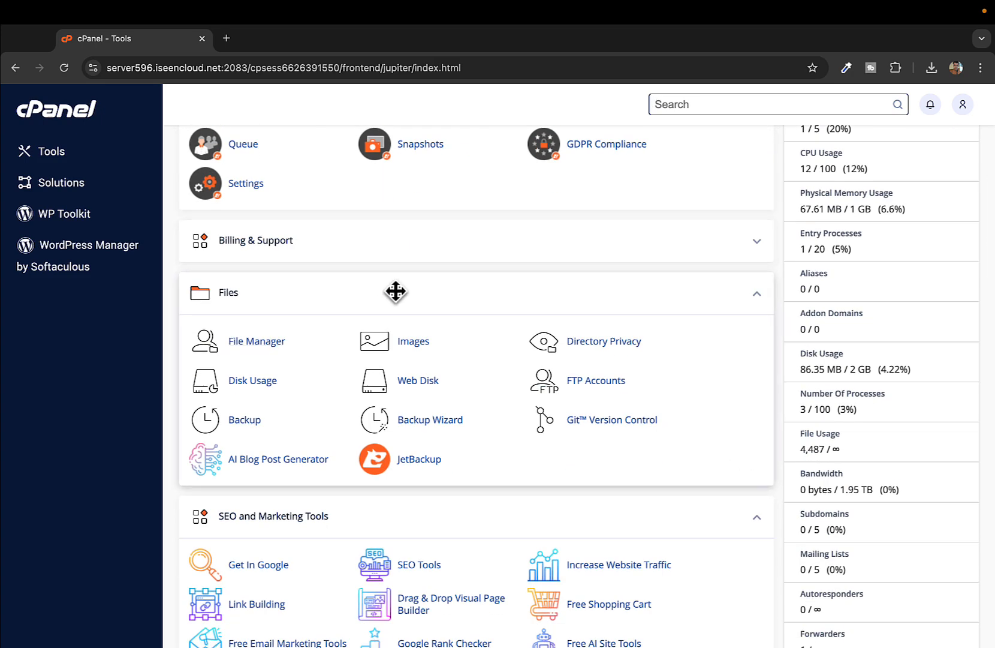
scroll(down, 3)
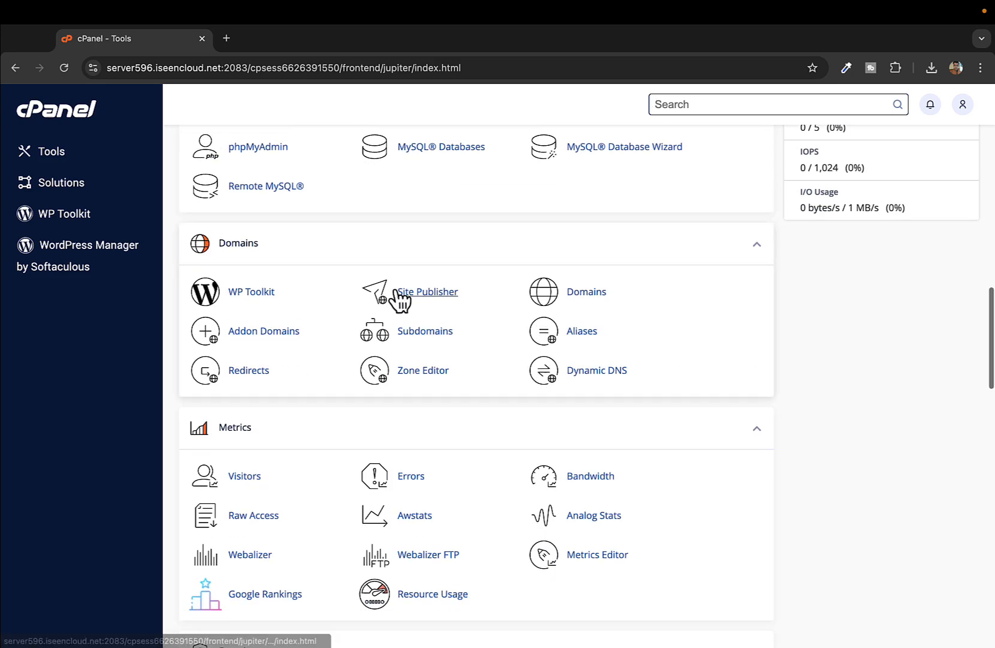
scroll(down, 3)
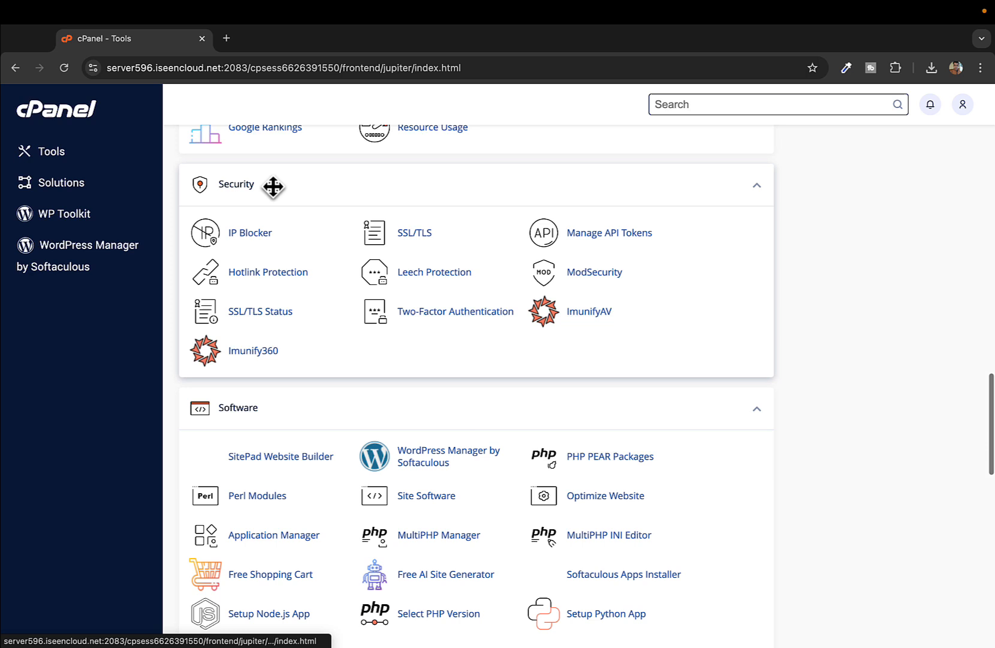
mouse_move(415, 233)
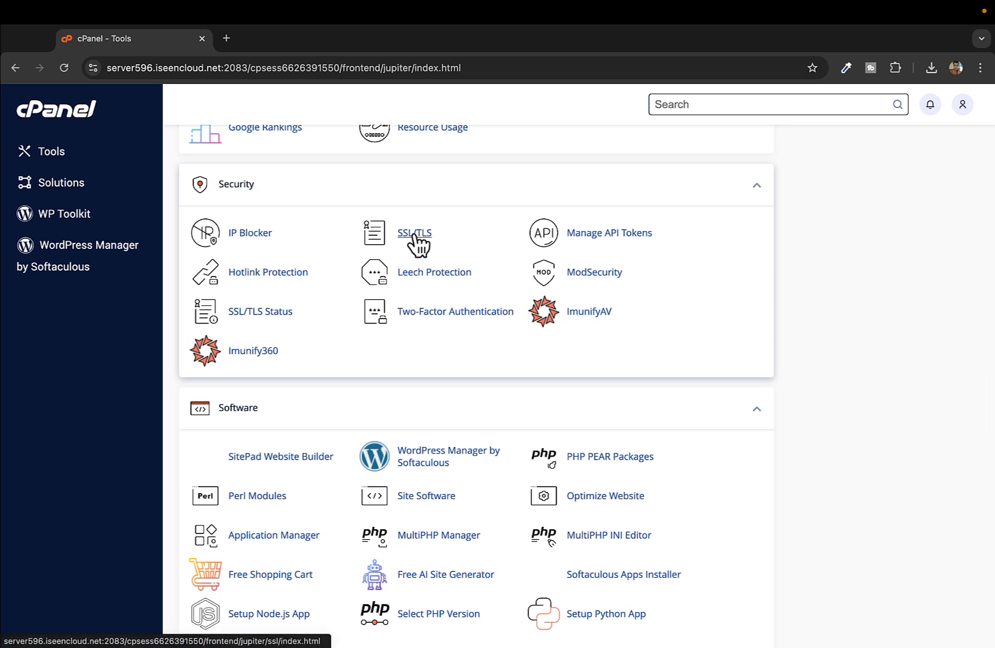
click(413, 233)
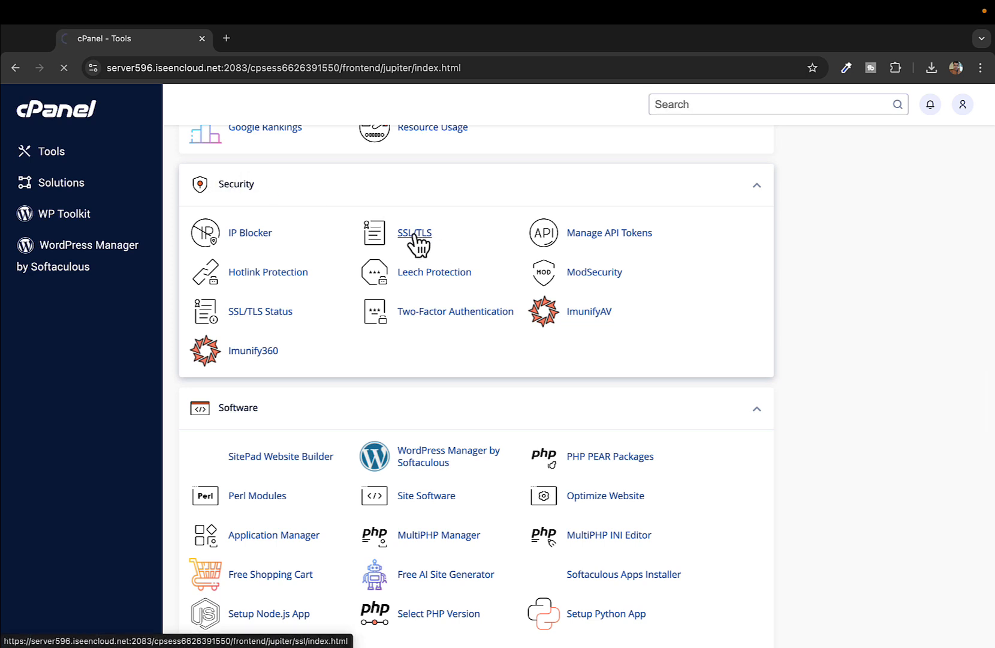
click(413, 232)
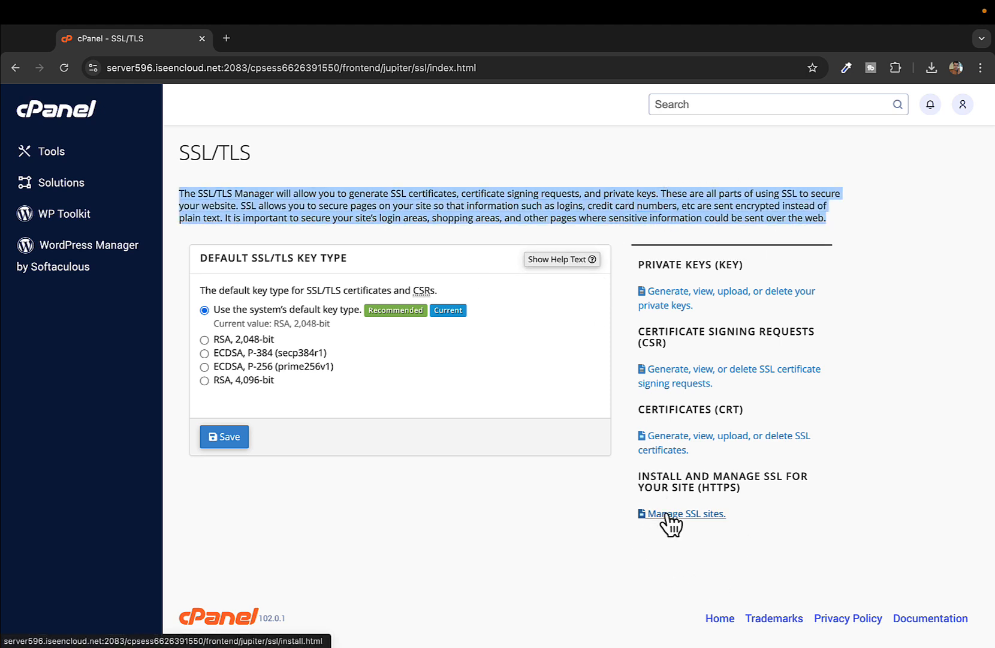
Step: Go to Manage SSL sites and reach the Install an SSL Website form
click(684, 514)
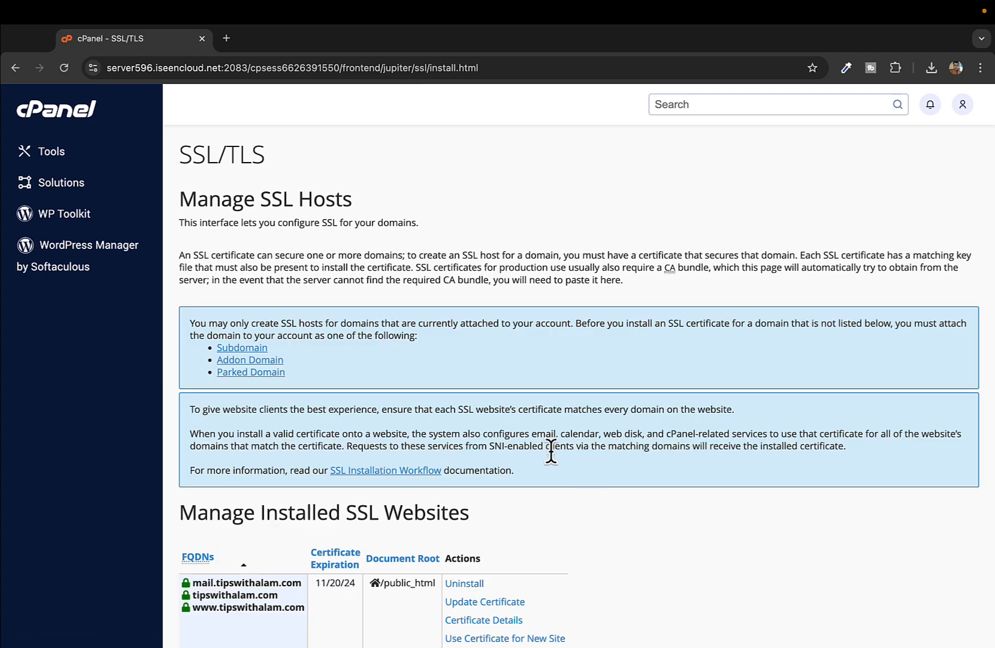
scroll(down, 3)
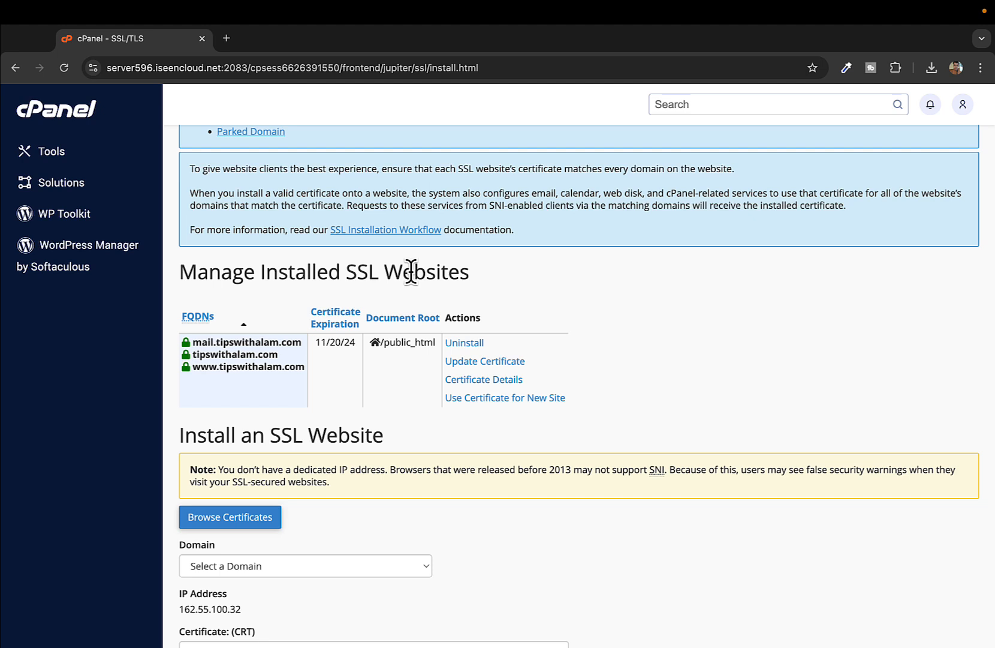
mouse_move(219, 360)
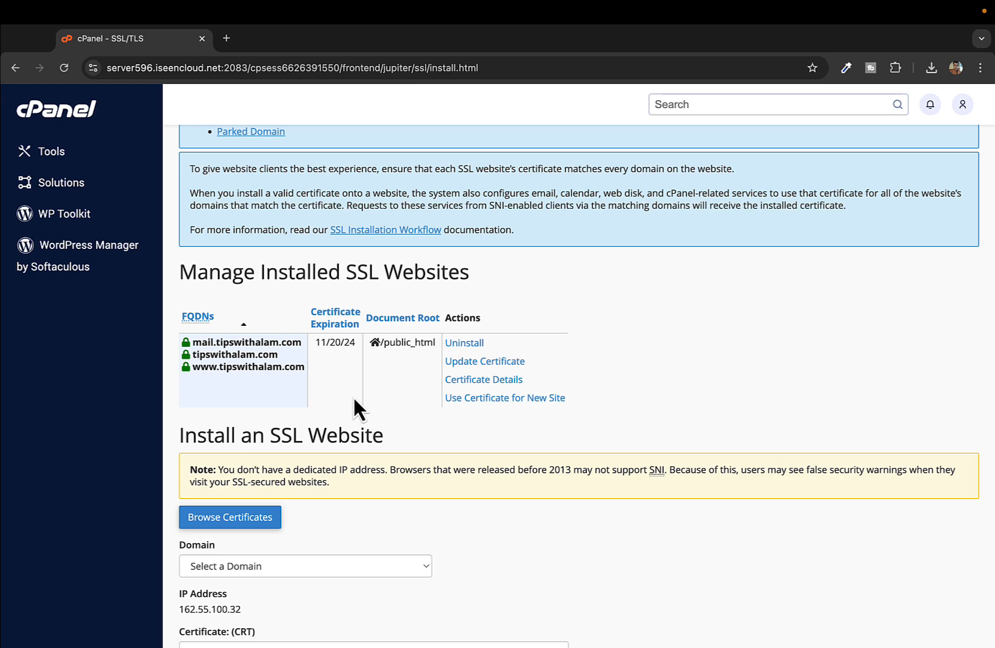
scroll(down, 3)
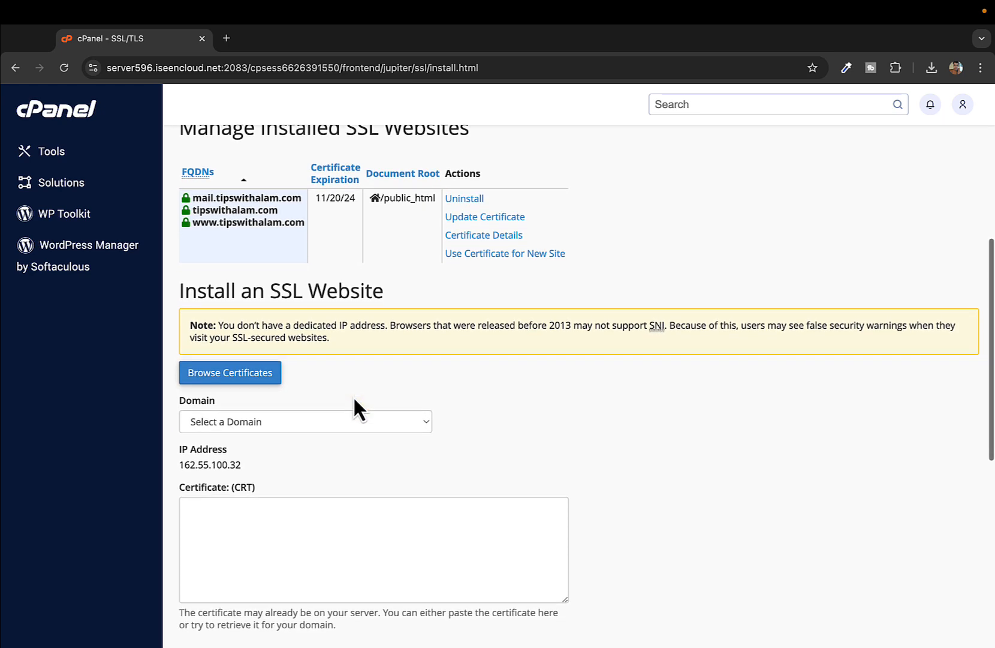
Step: Choose tipswithalam.com as the domain and autofill its certificate, private key and CA bundle
click(305, 421)
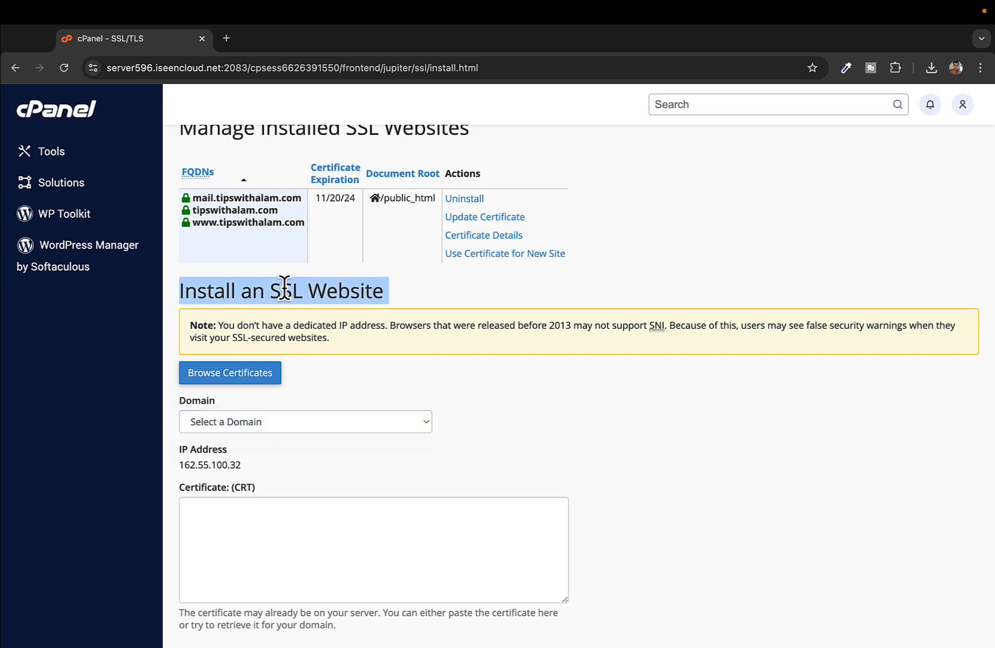
click(305, 421)
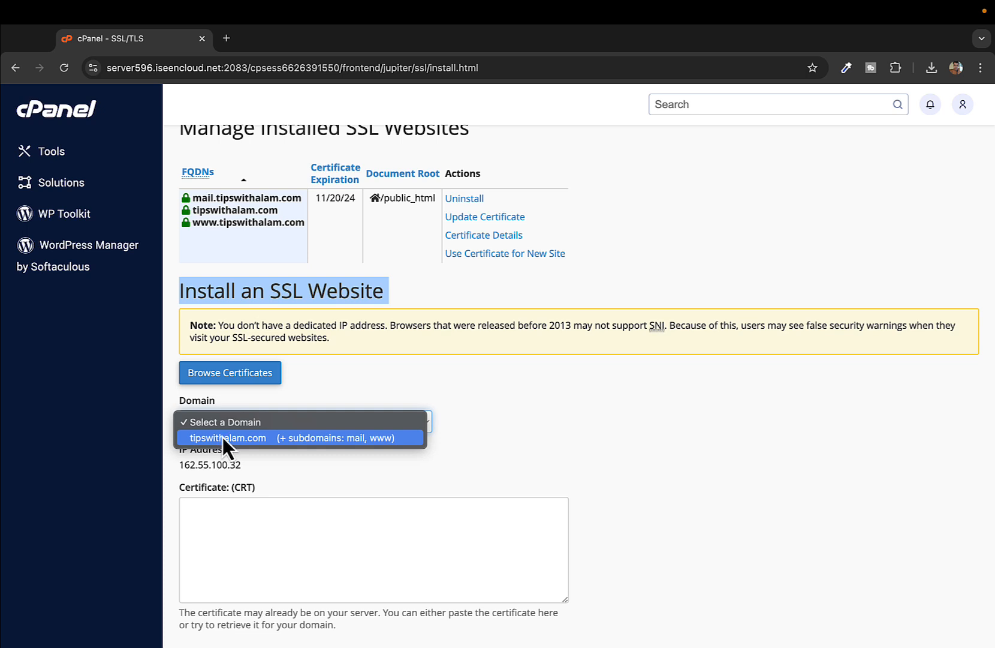
click(226, 438)
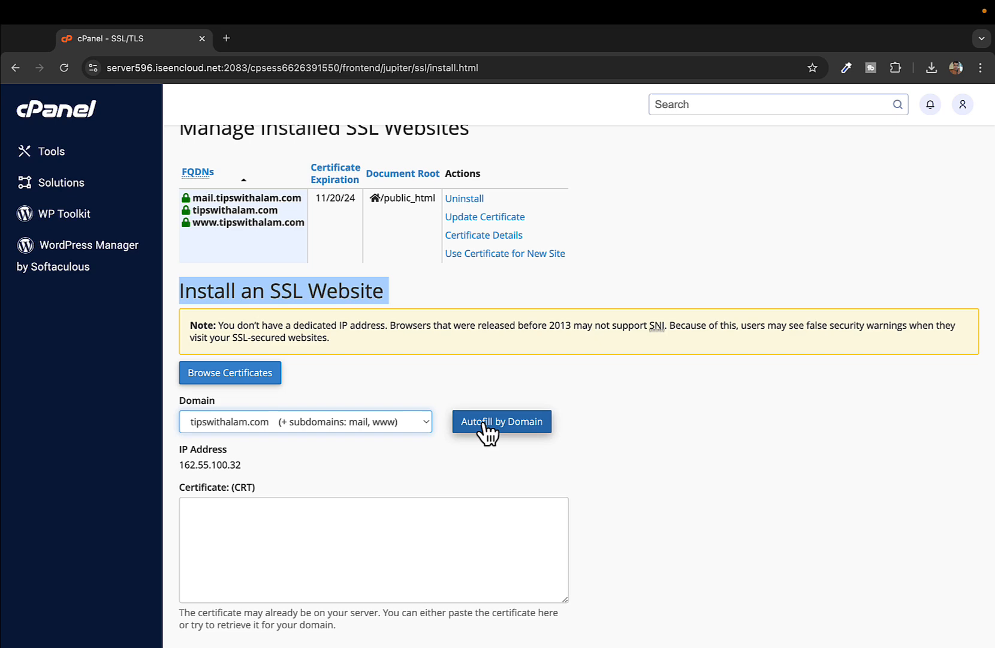
click(501, 421)
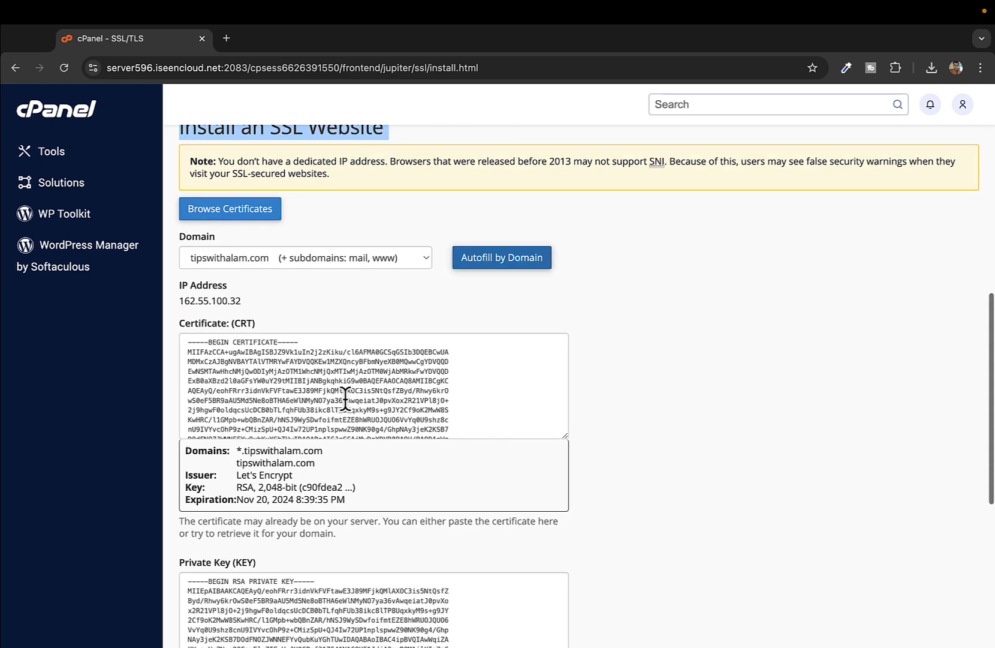
scroll(down, 3)
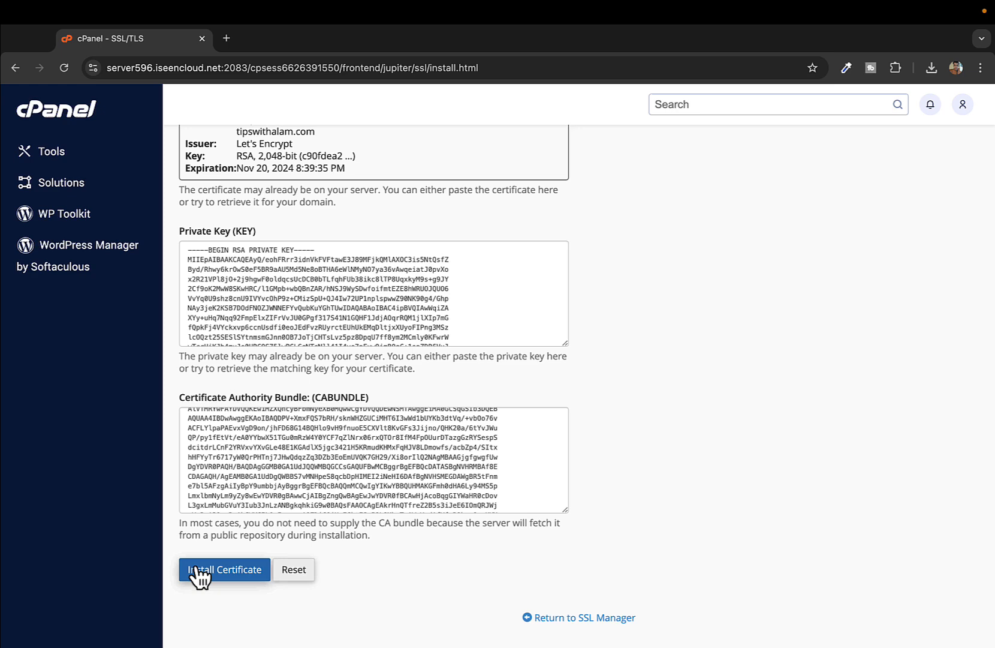
Step: Install the certificate for tipswithalam.com and confirm the SSL Host Successfully Installed dialog
click(224, 568)
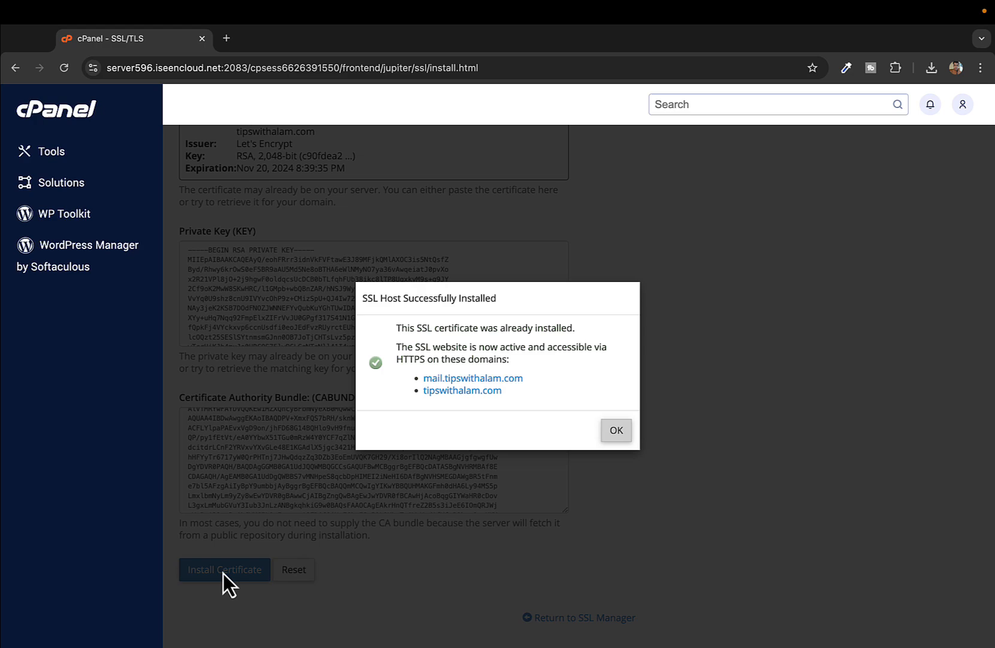
mouse_move(463, 421)
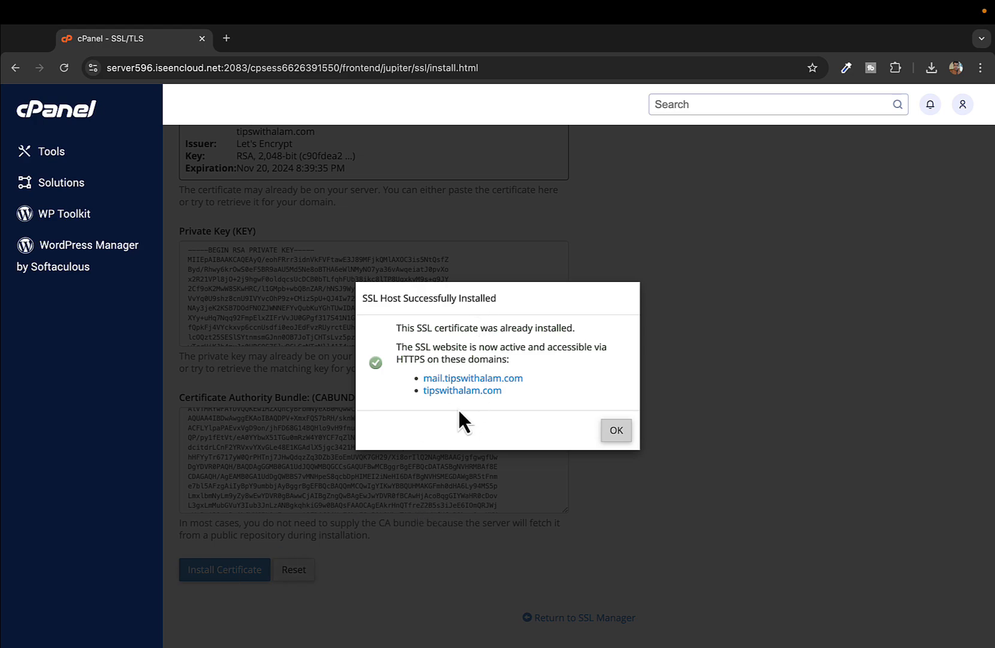
click(615, 429)
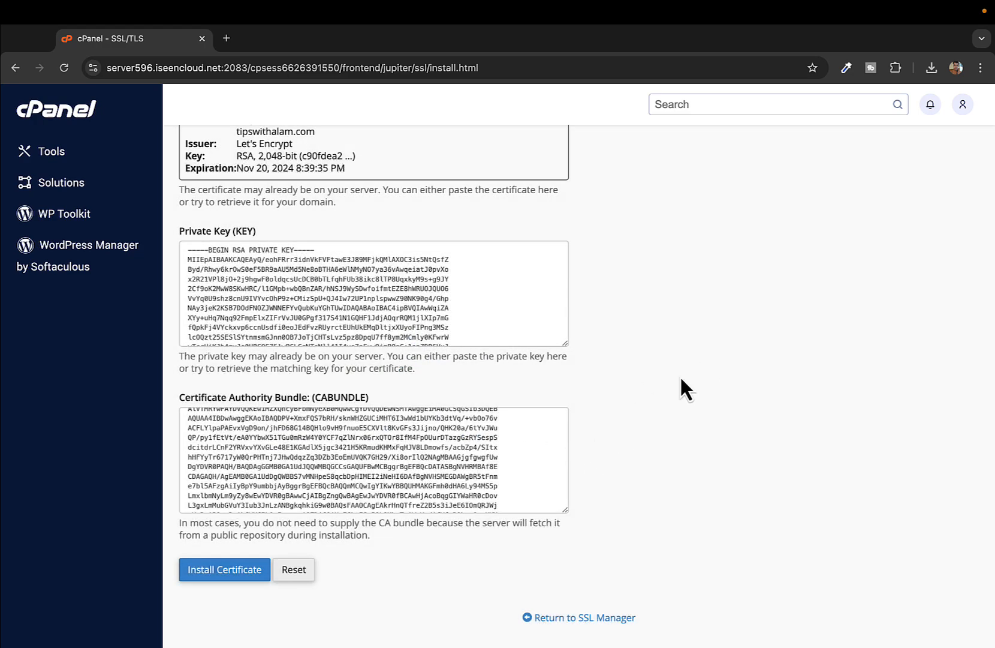
click(224, 568)
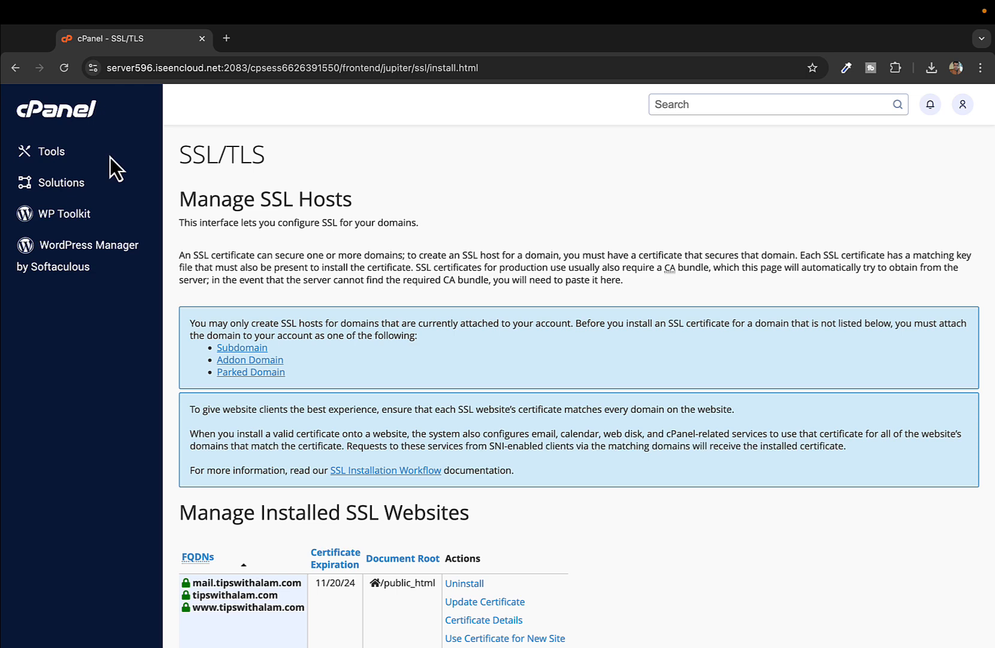